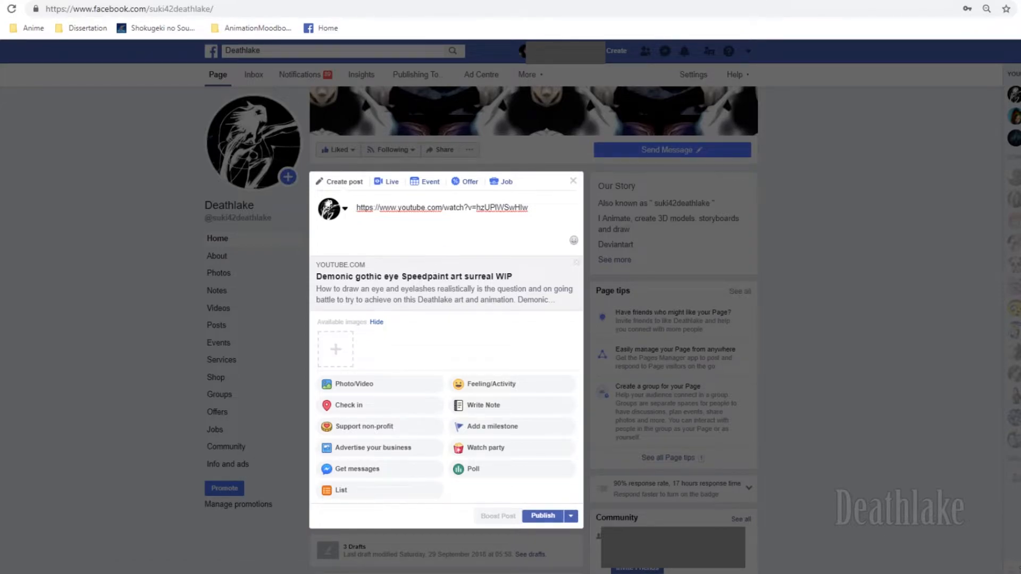
mouse_move(397, 343)
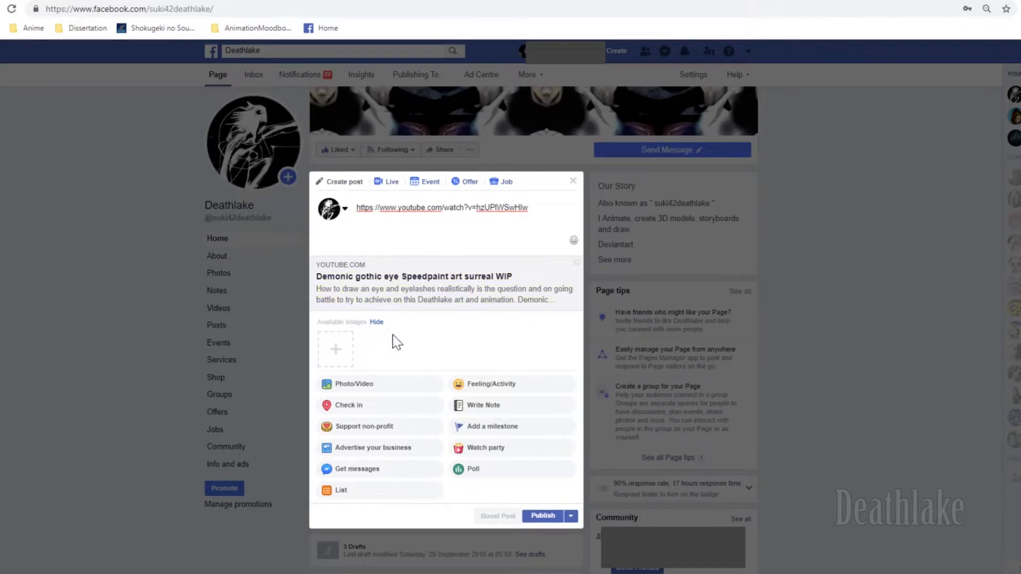
mouse_move(395, 320)
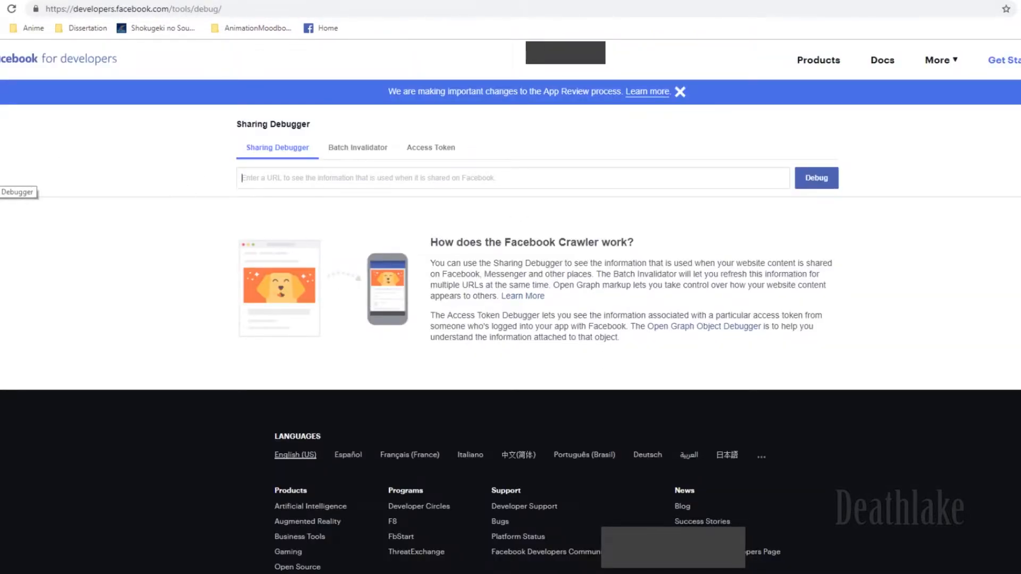
Debug the YouTube link hzUPlWSwHlw in the Sharing Debugger and scrape it again.
text(https://www.youtube.com/watch?v=hzUPlWSwHlw)
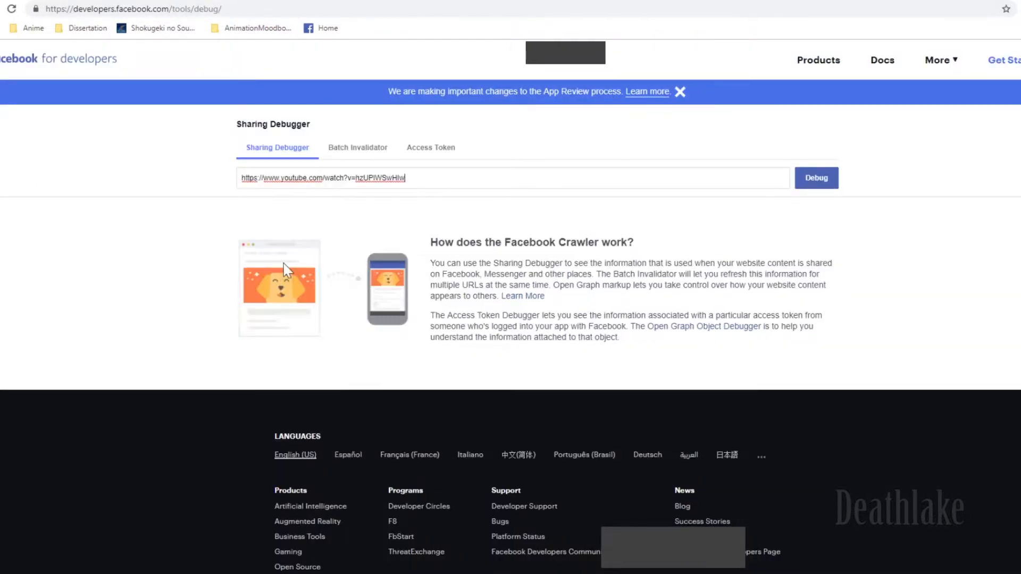
click(816, 178)
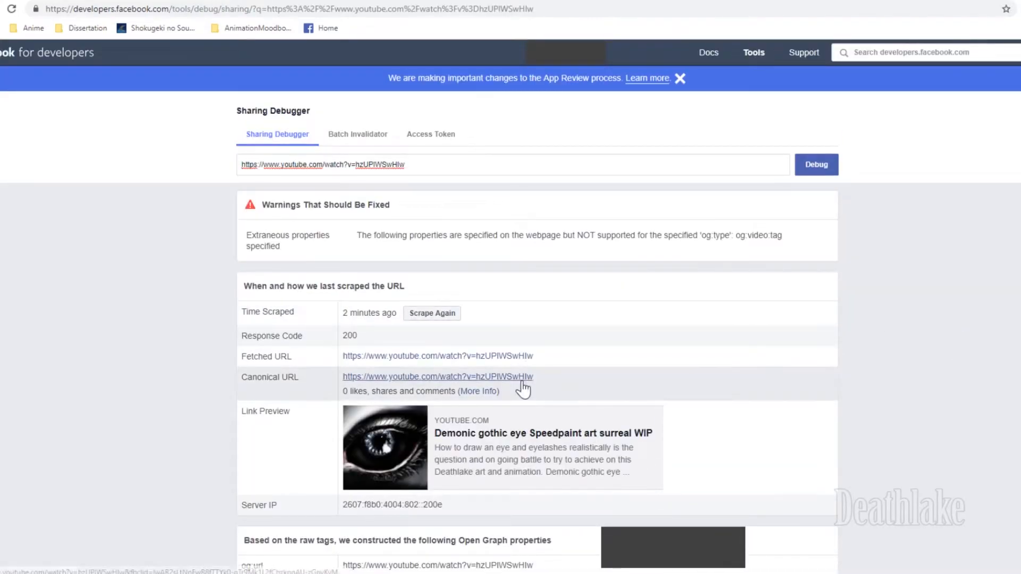
scroll(down, 3)
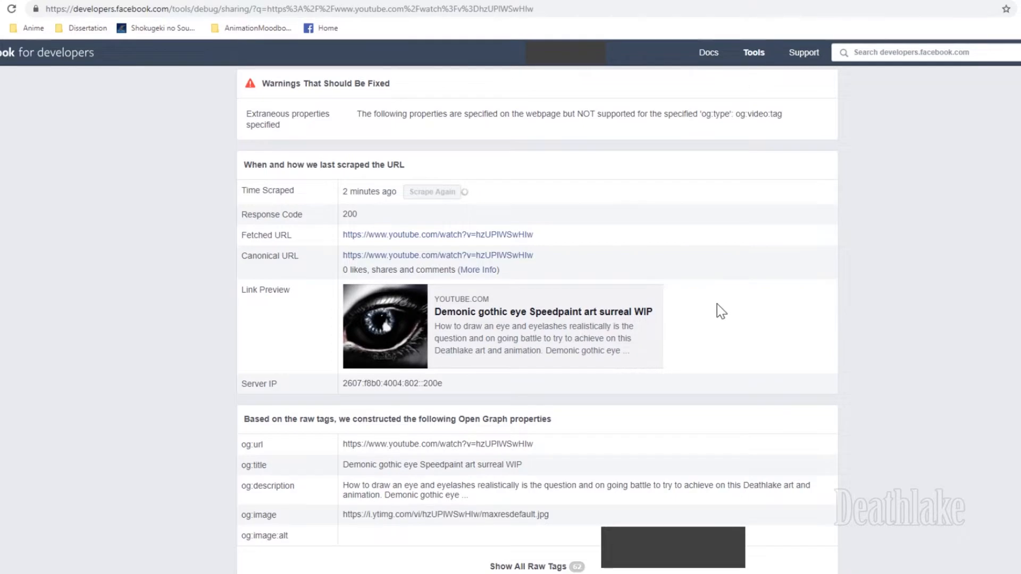
click(432, 191)
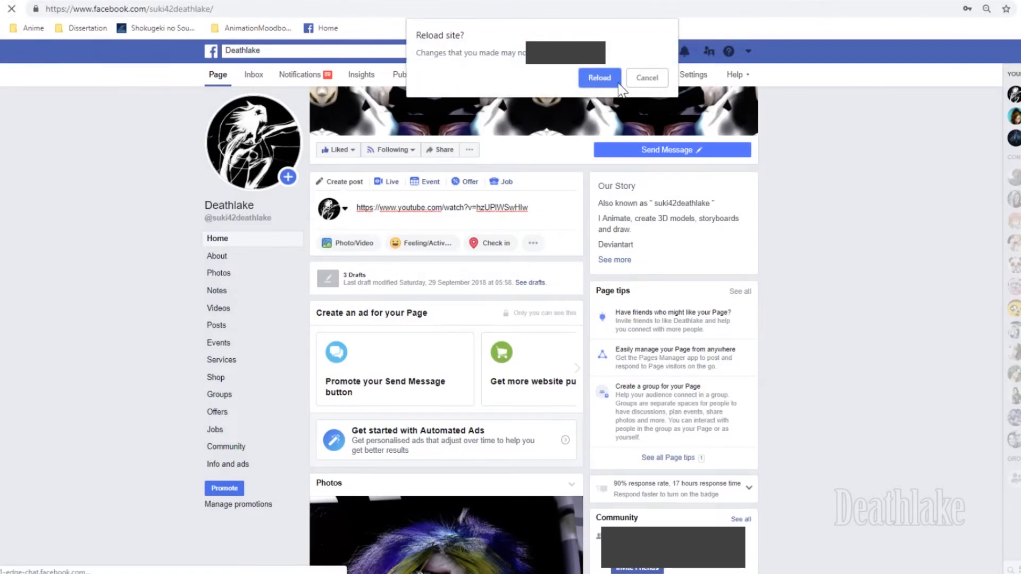
Reload the Page, discarding the draft, and paste the YouTube link into a new post.
click(597, 78)
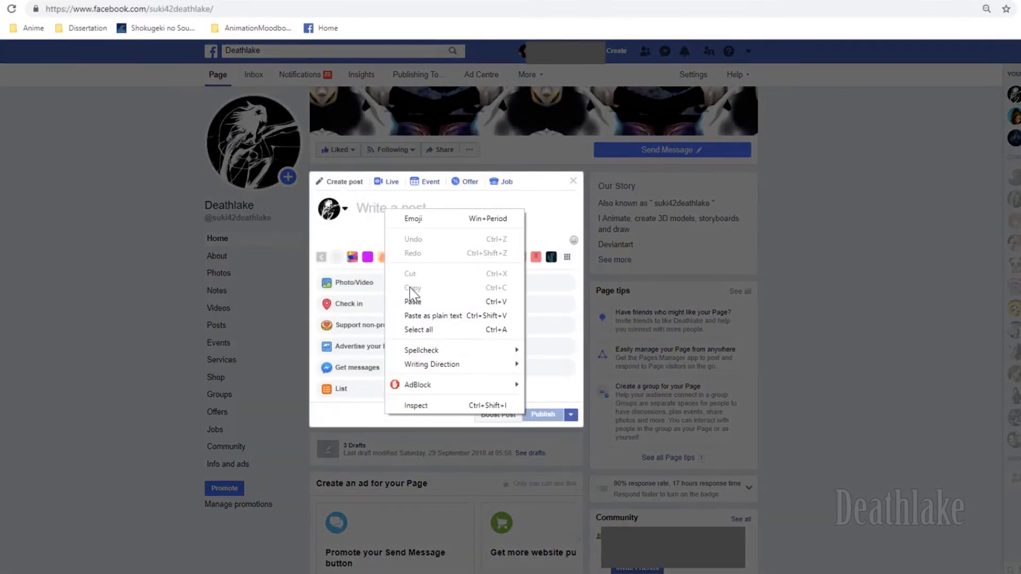
click(413, 301)
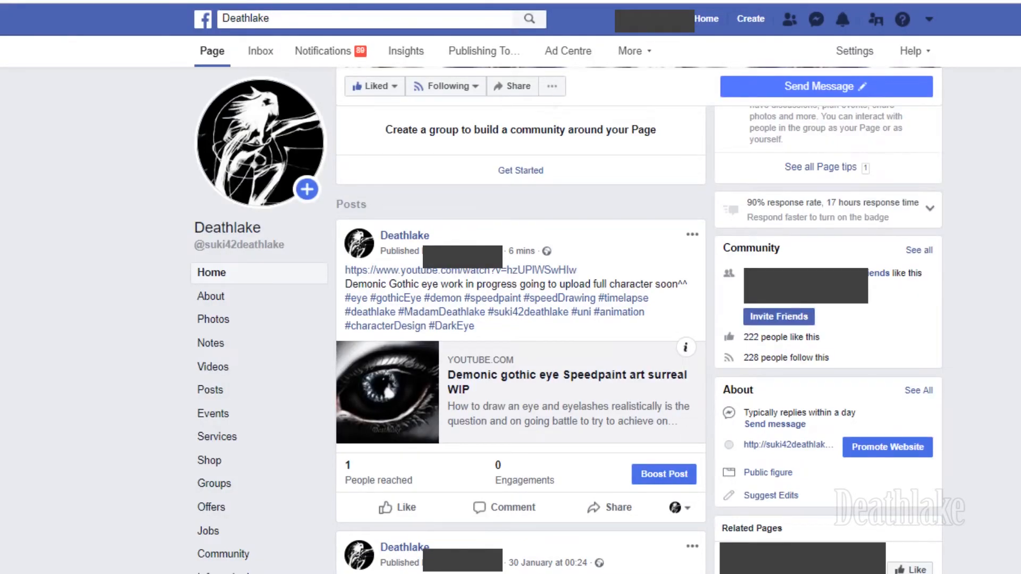
mouse_move(406, 377)
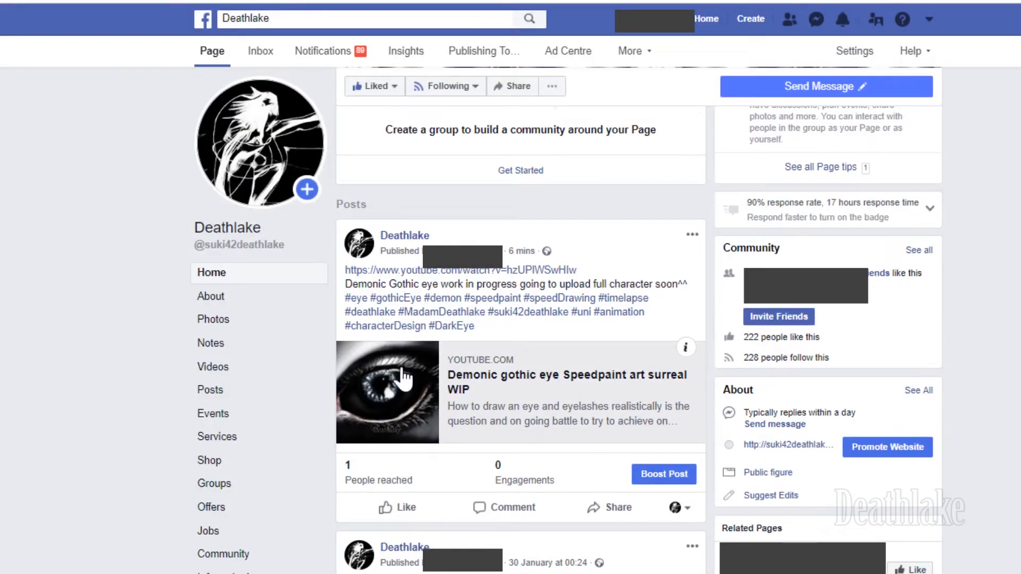
mouse_move(449, 377)
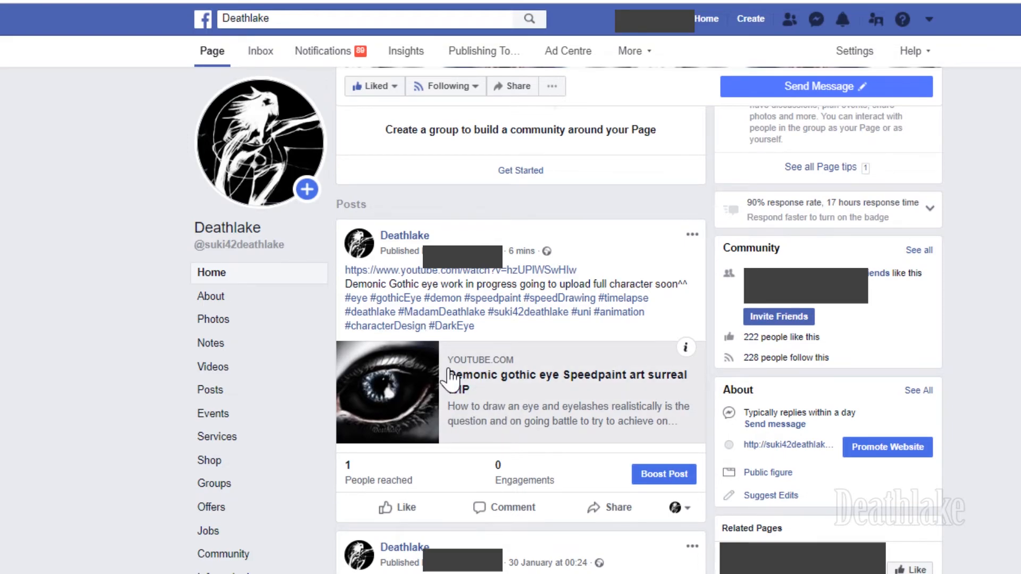
mouse_move(462, 423)
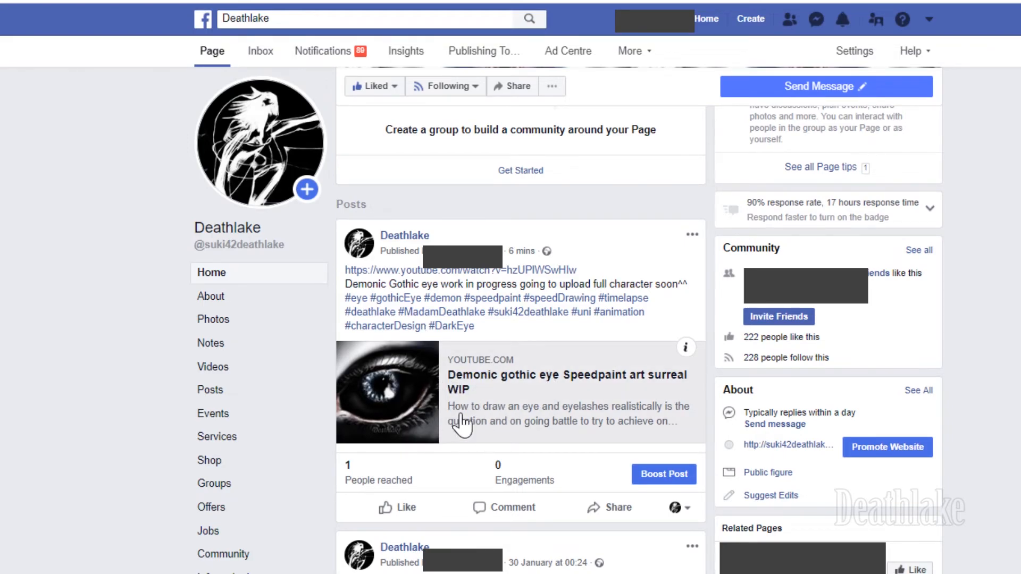